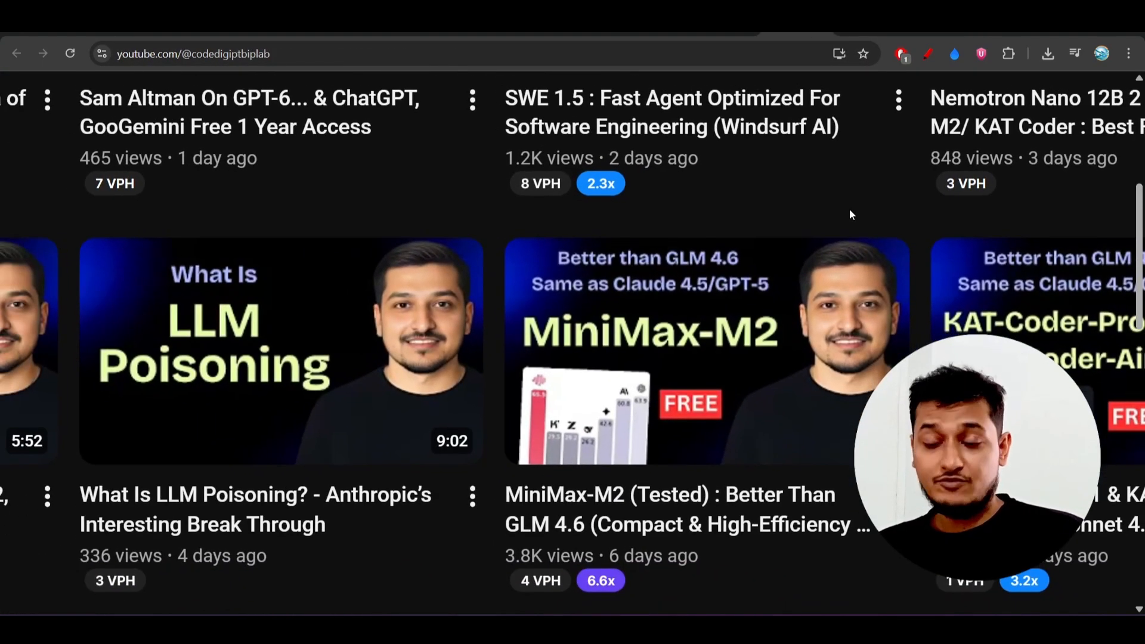
Scroll down the YouTube channel's video grid
{"action": "scroll", "scroll_direction": "down", "scroll_amount": 3}
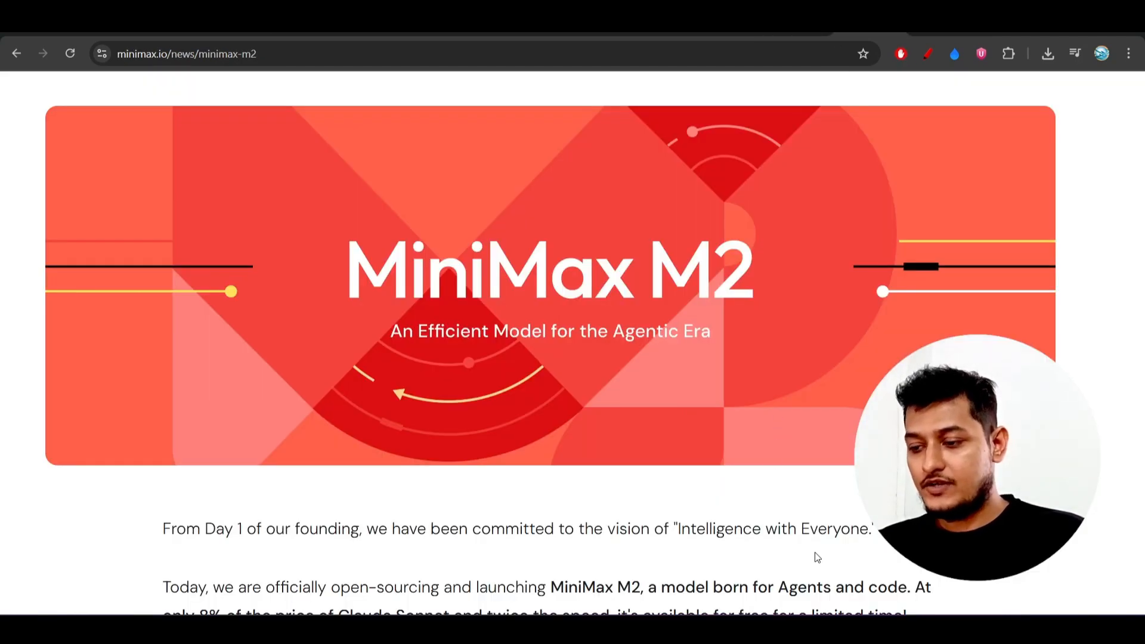
{"action": "mouse_move", "coordinate": [692, 429]}
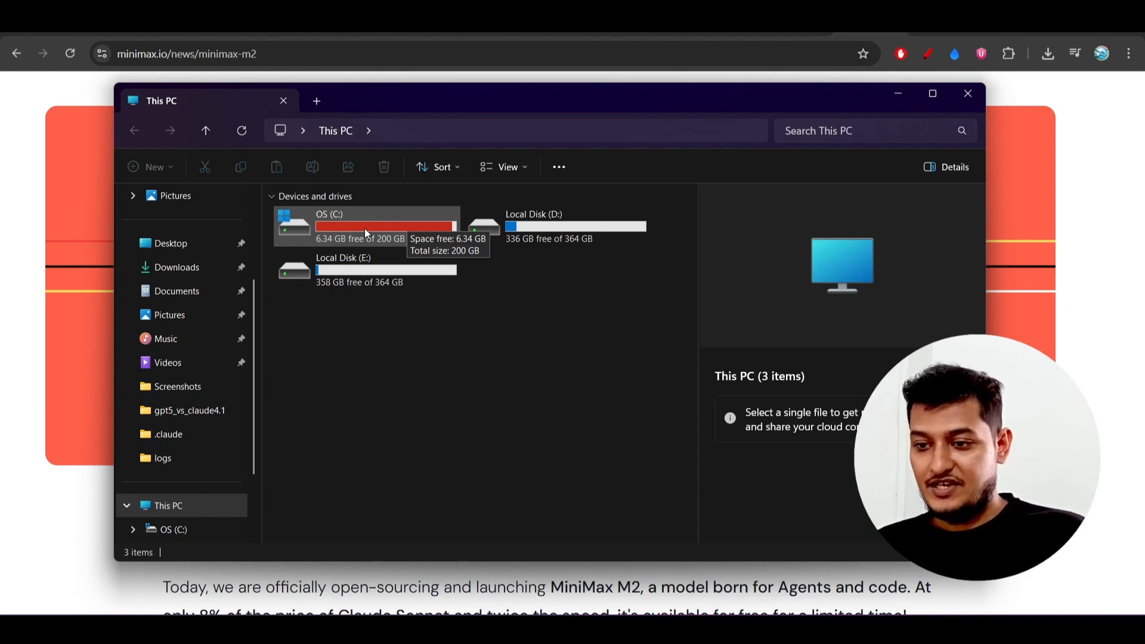
Browse from OS (C:) through Users and the home folder into .claude
{"action": "double_click", "coordinate": [365, 225]}
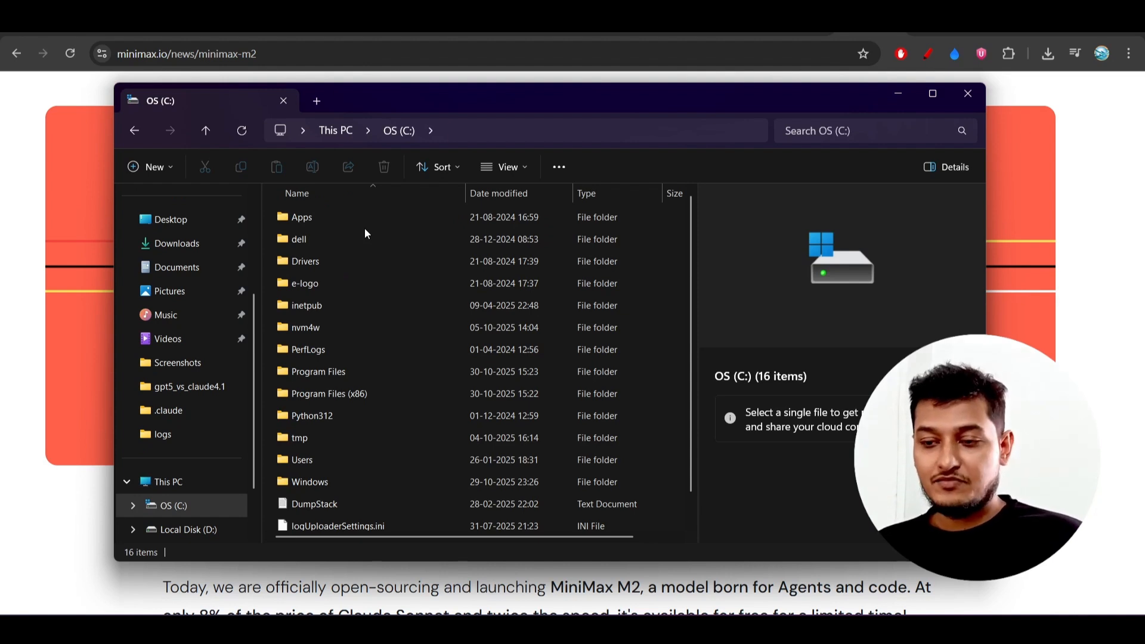
{"action": "mouse_move", "coordinate": [365, 256]}
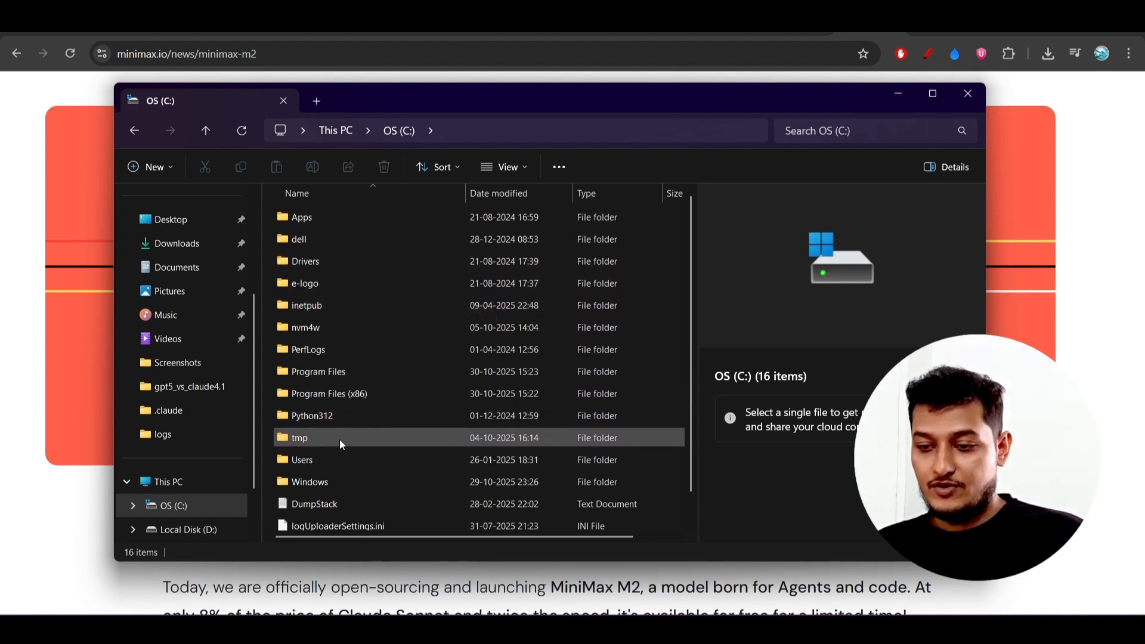
{"action": "double_click", "coordinate": [303, 459]}
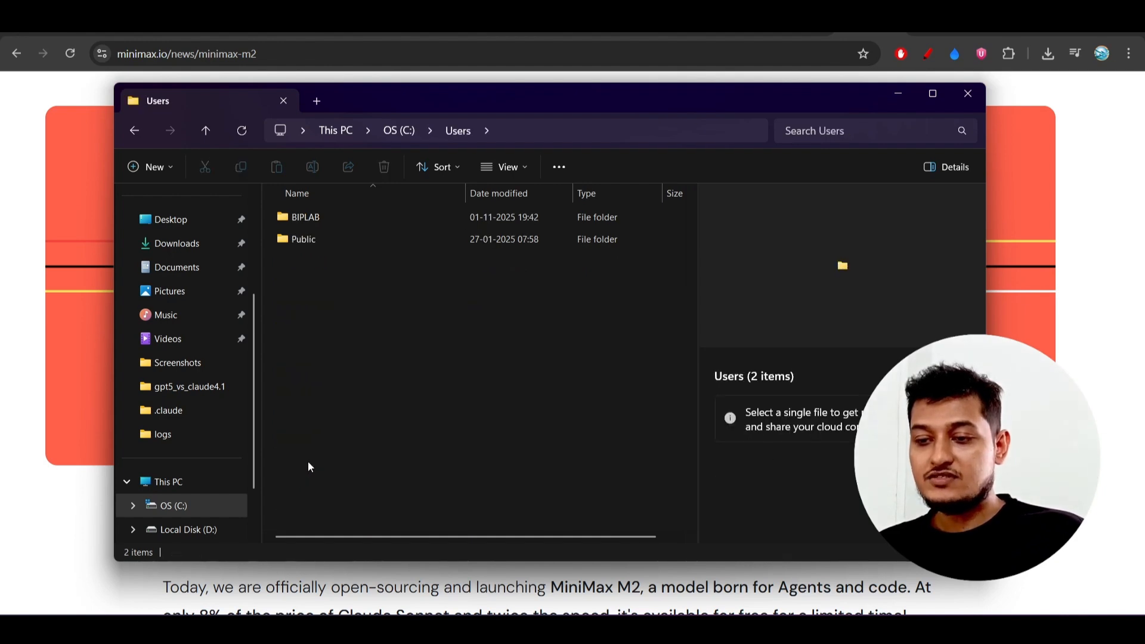
{"action": "left_click", "coordinate": [305, 217]}
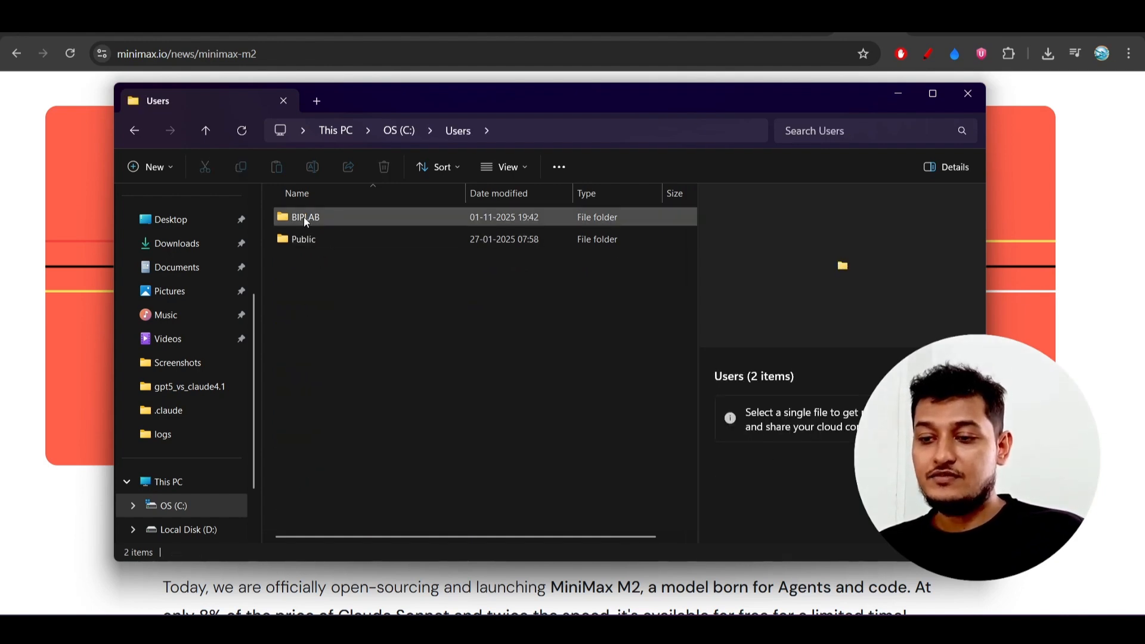
{"action": "double_click", "coordinate": [305, 217]}
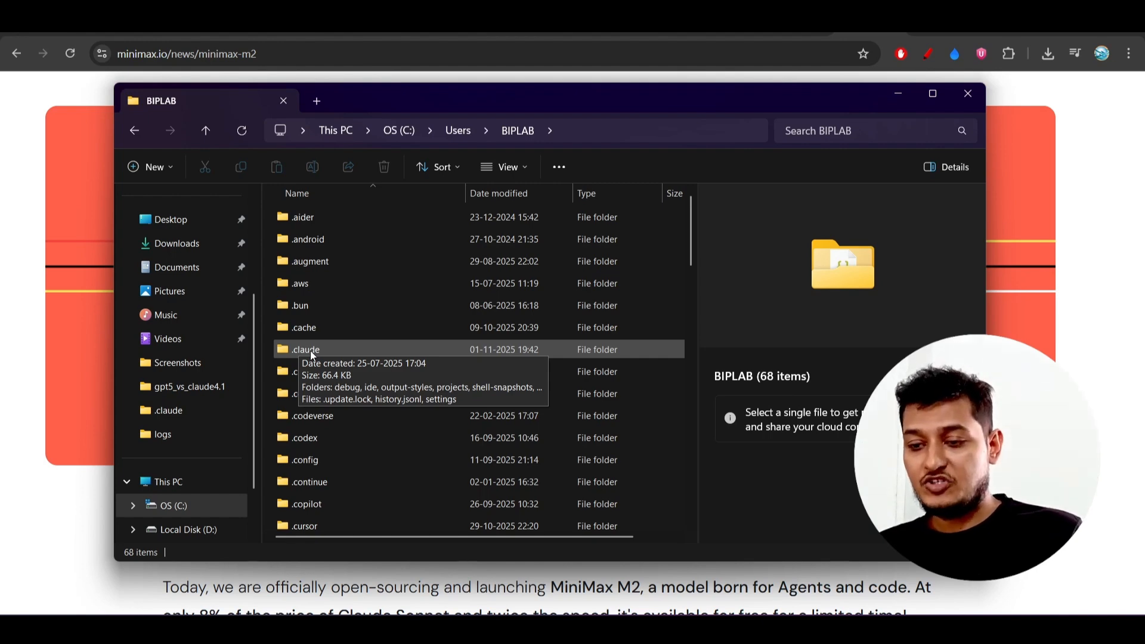
{"action": "double_click", "coordinate": [305, 349]}
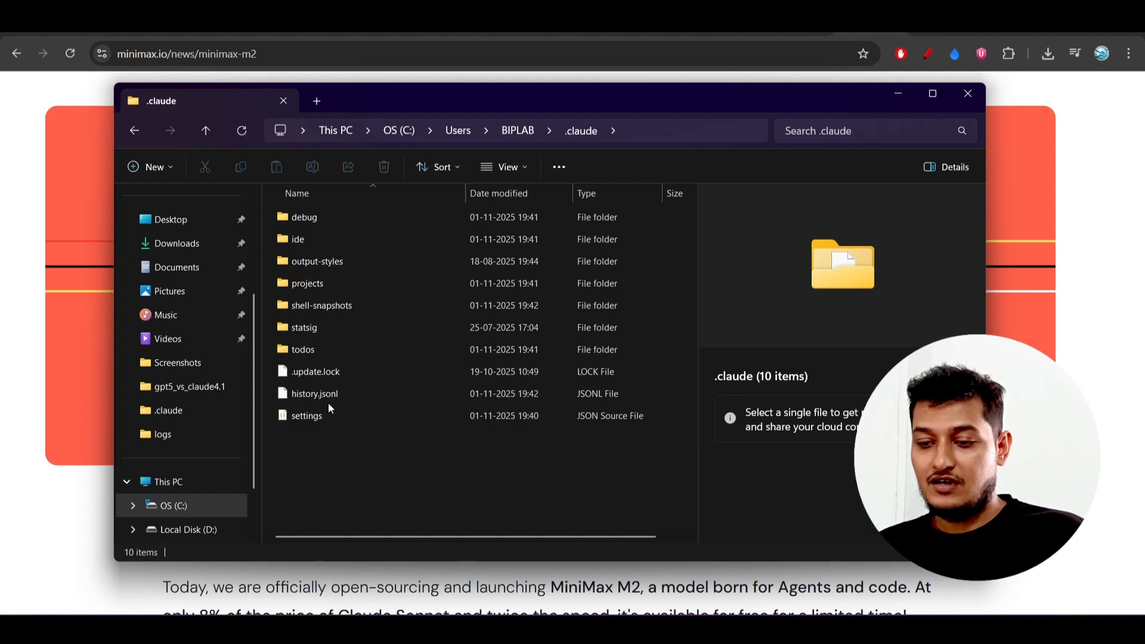
{"action": "mouse_move", "coordinate": [352, 436]}
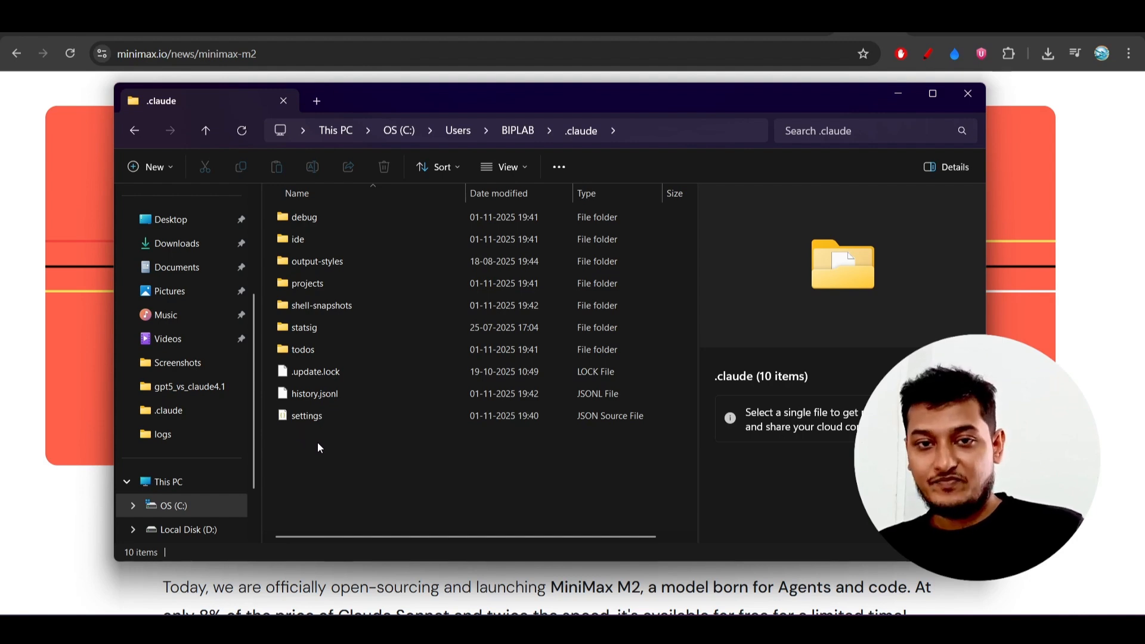
{"action": "mouse_move", "coordinate": [320, 439]}
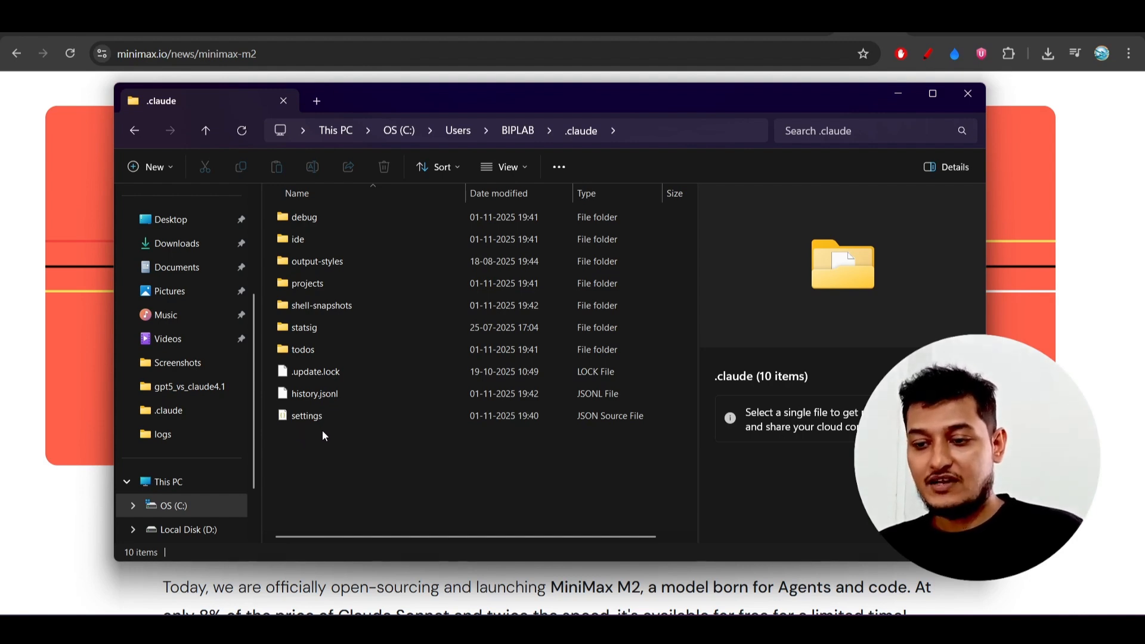
{"action": "mouse_move", "coordinate": [358, 436]}
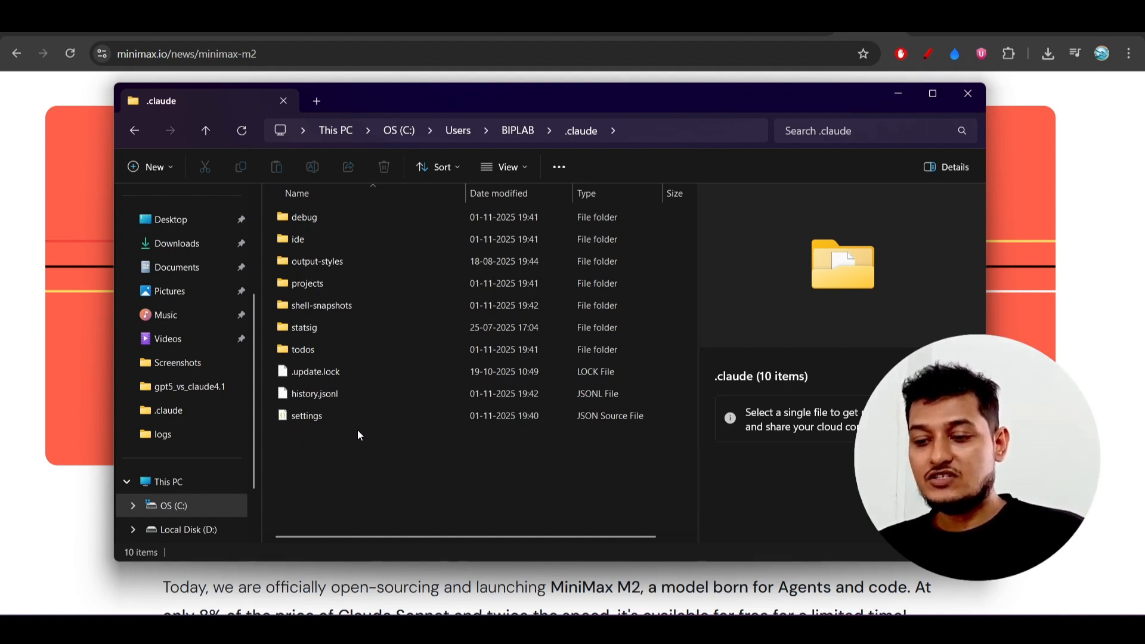
Open settings.json from the .claude folder in Visual Studio Code
{"action": "right_click", "coordinate": [306, 415]}
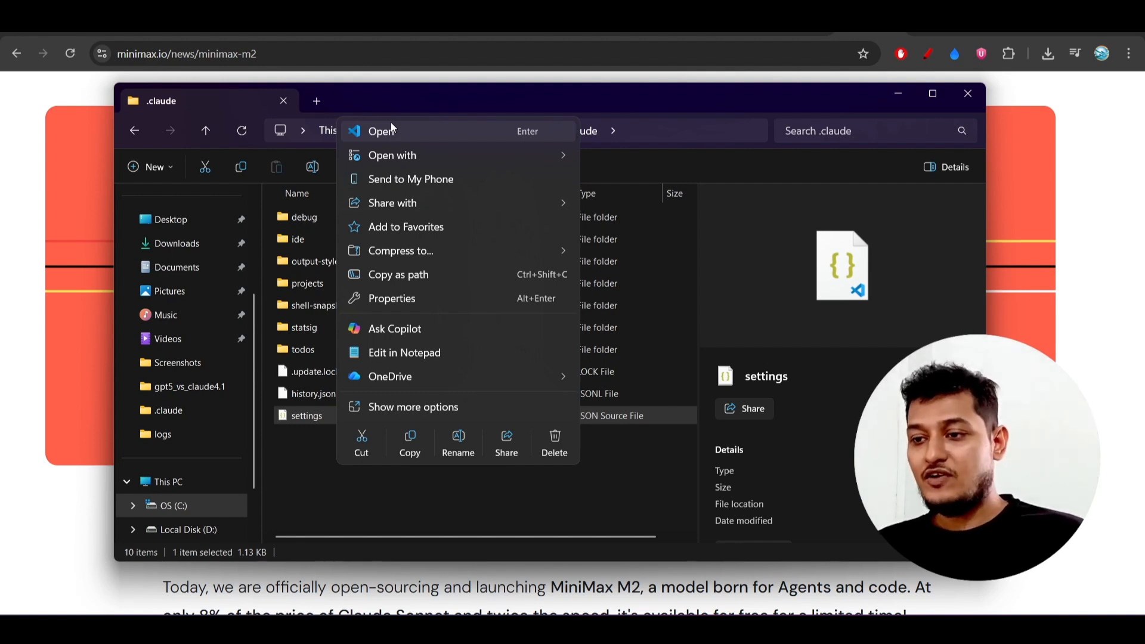
{"action": "mouse_move", "coordinate": [404, 131]}
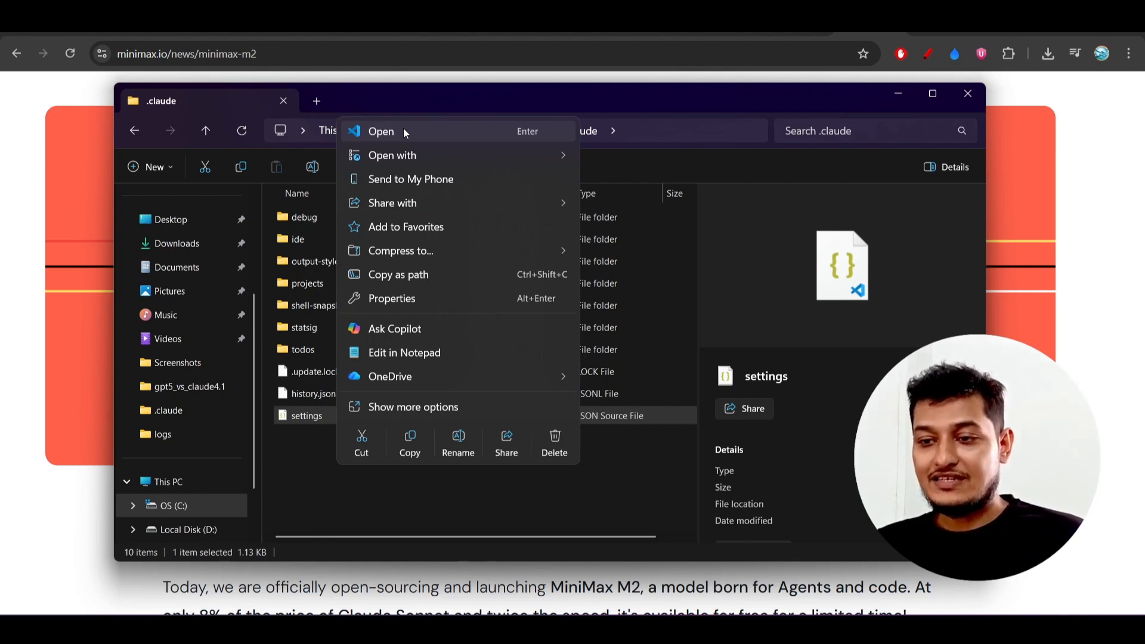
{"action": "mouse_move", "coordinate": [417, 136]}
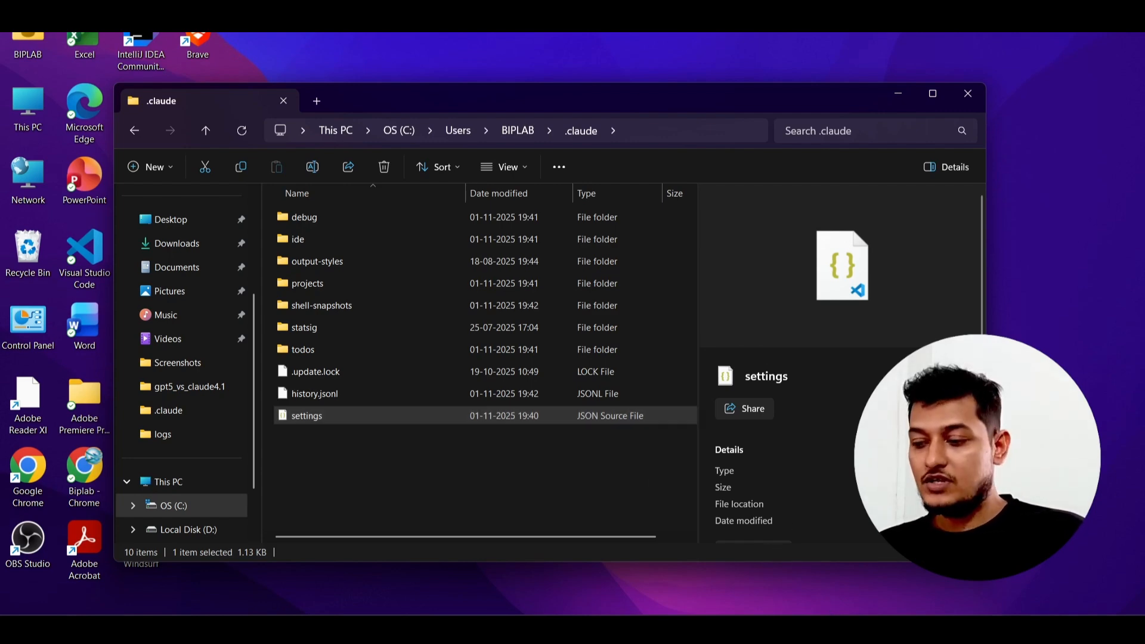
{"action": "double_click", "coordinate": [306, 416]}
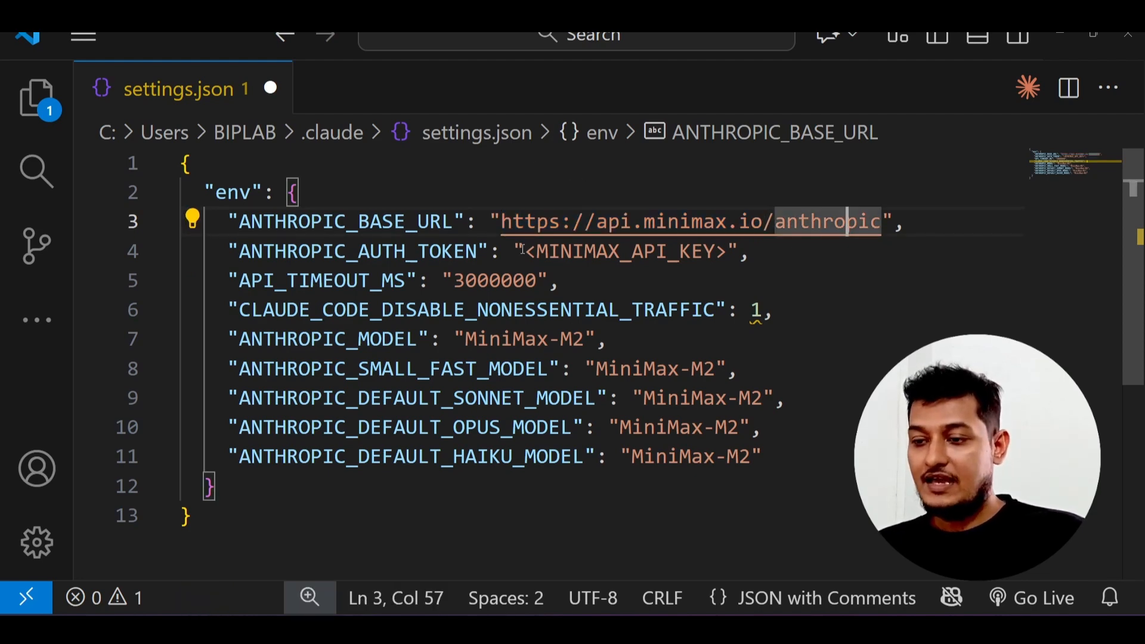
Edit the auth token, ANTHROPIC_SMALL_FAST_MODEL and Sonnet MiniMax-M2 entries in settings.json
{"action": "left_click", "coordinate": [726, 251]}
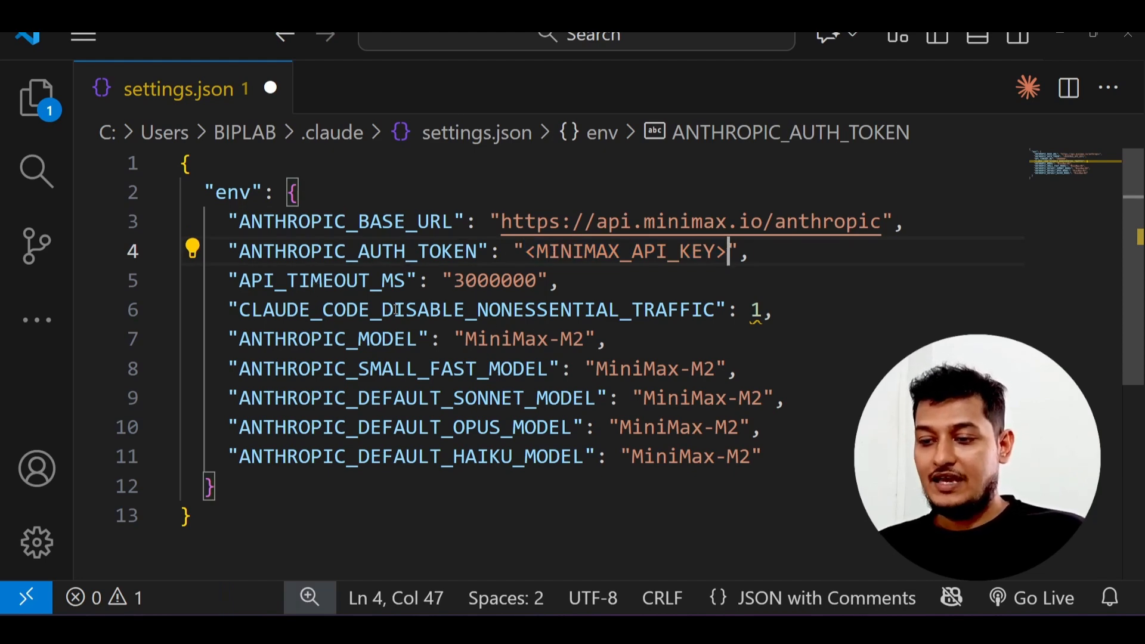
{"action": "left_click_drag", "start_coordinate": [287, 338], "coordinate": [492, 338]}
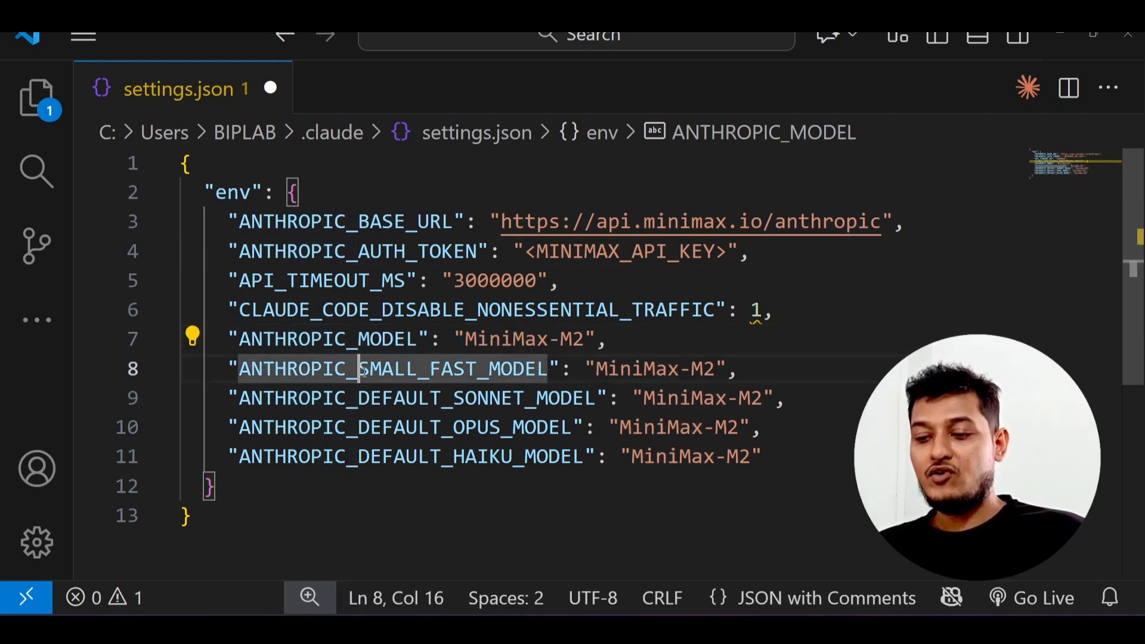
{"action": "double_click", "coordinate": [416, 398]}
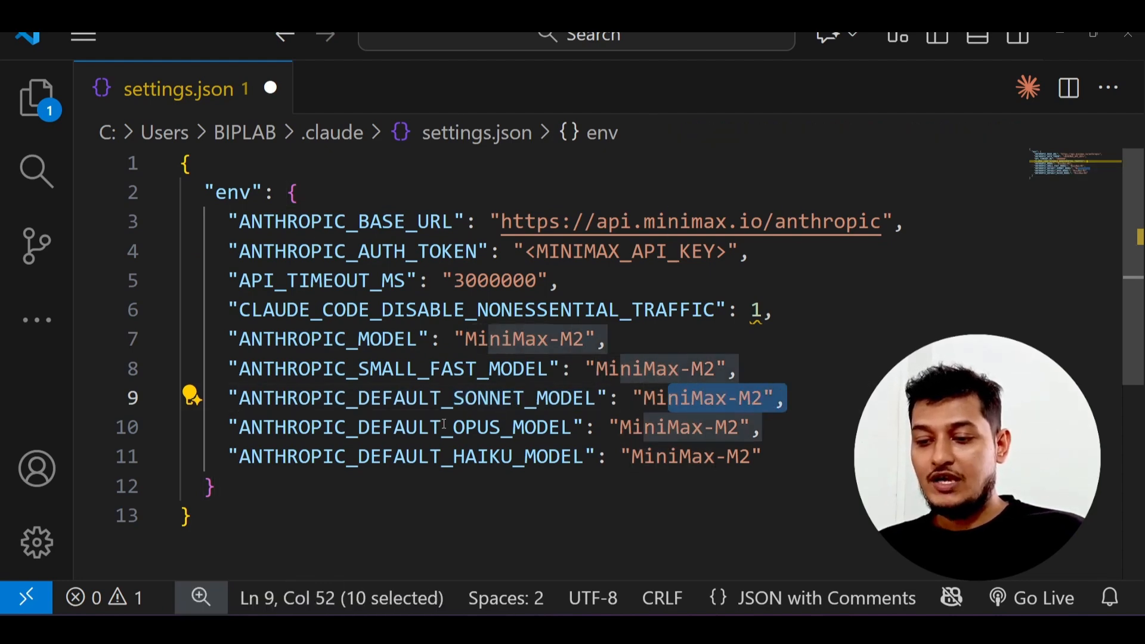
{"action": "left_click", "coordinate": [656, 427]}
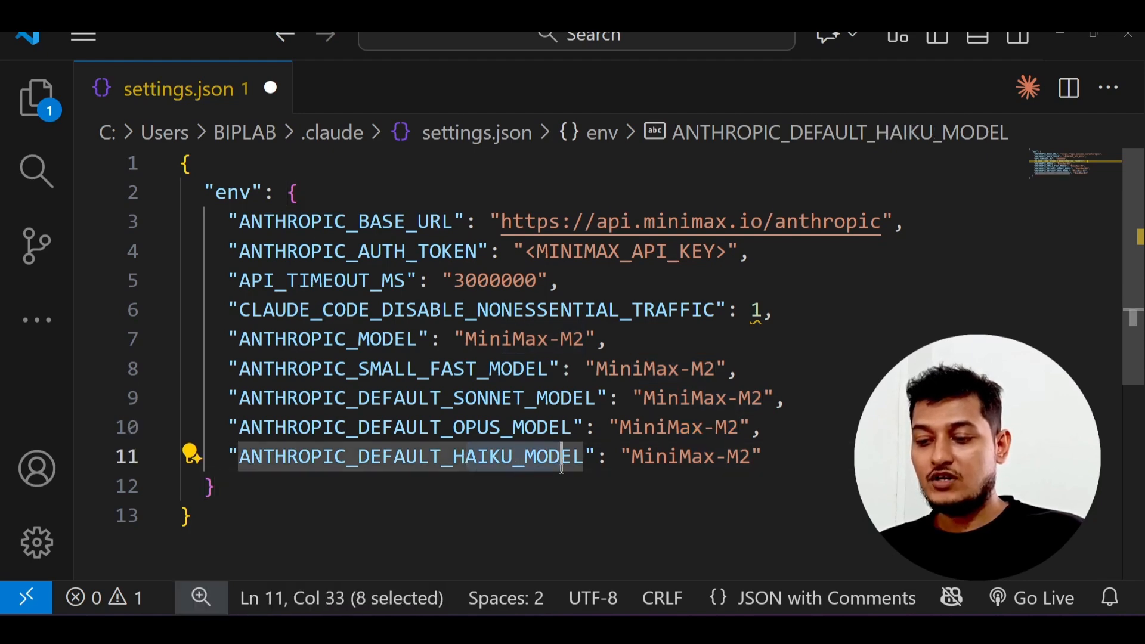
{"action": "left_click", "coordinate": [759, 456]}
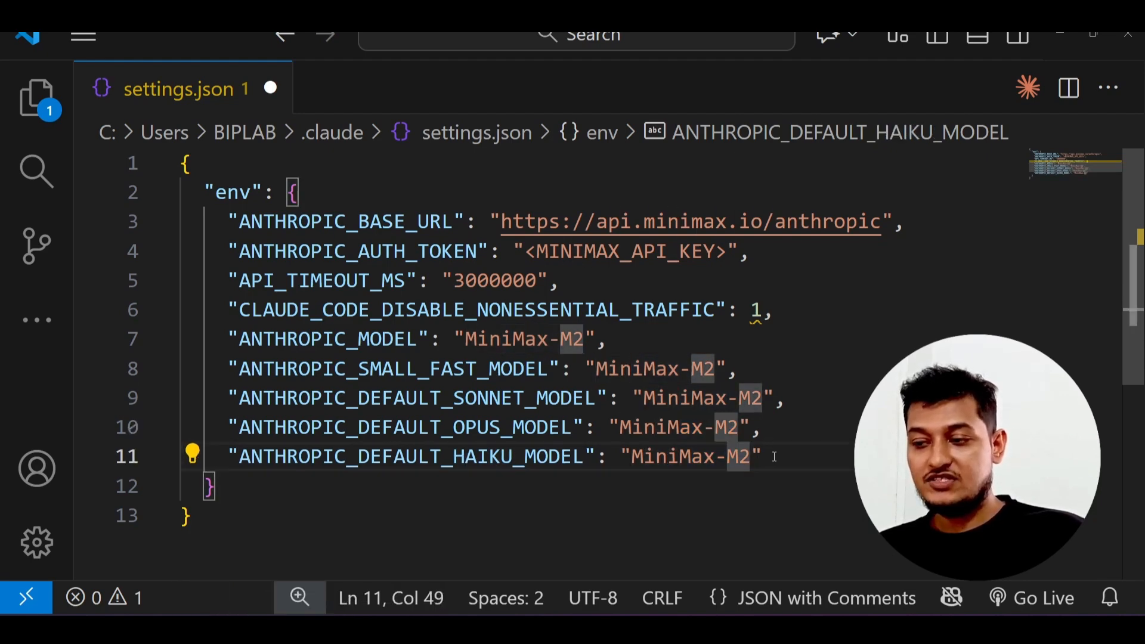
{"action": "key", "text": "ctrl+a"}
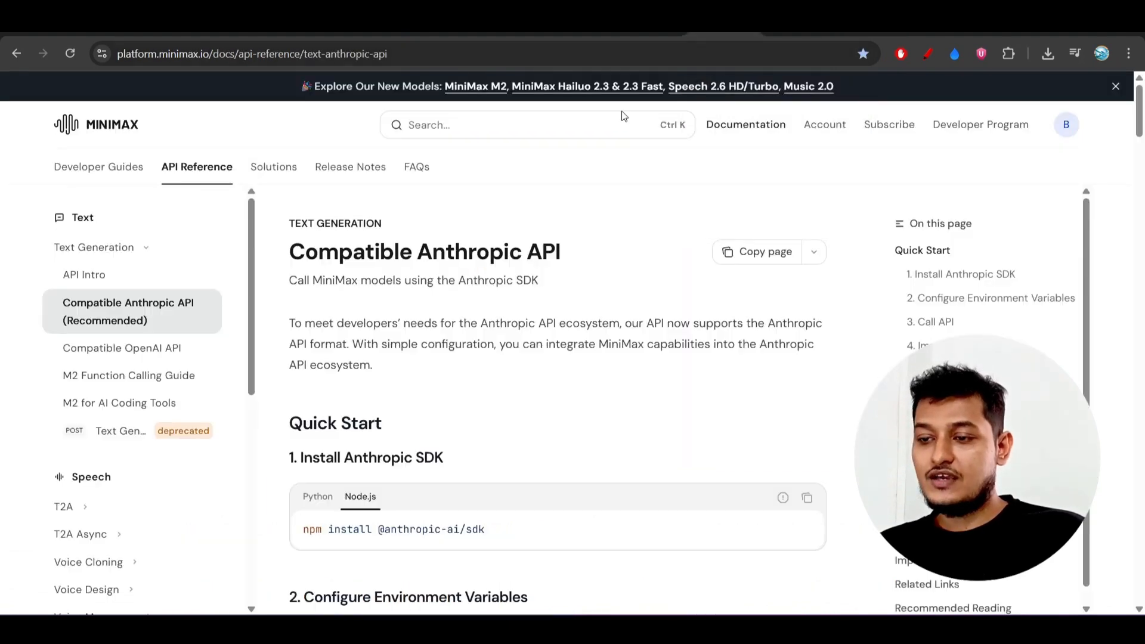
Create a new secret key named 'Claude Code' from the API Keys page
{"action": "left_click", "coordinate": [825, 124]}
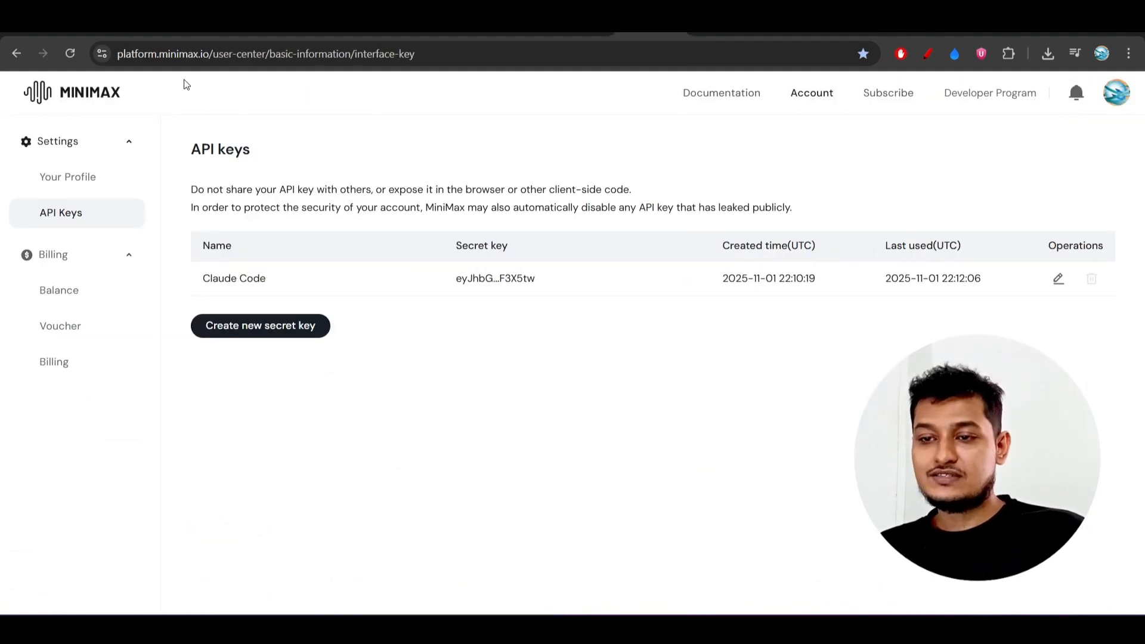
{"action": "mouse_move", "coordinate": [249, 82]}
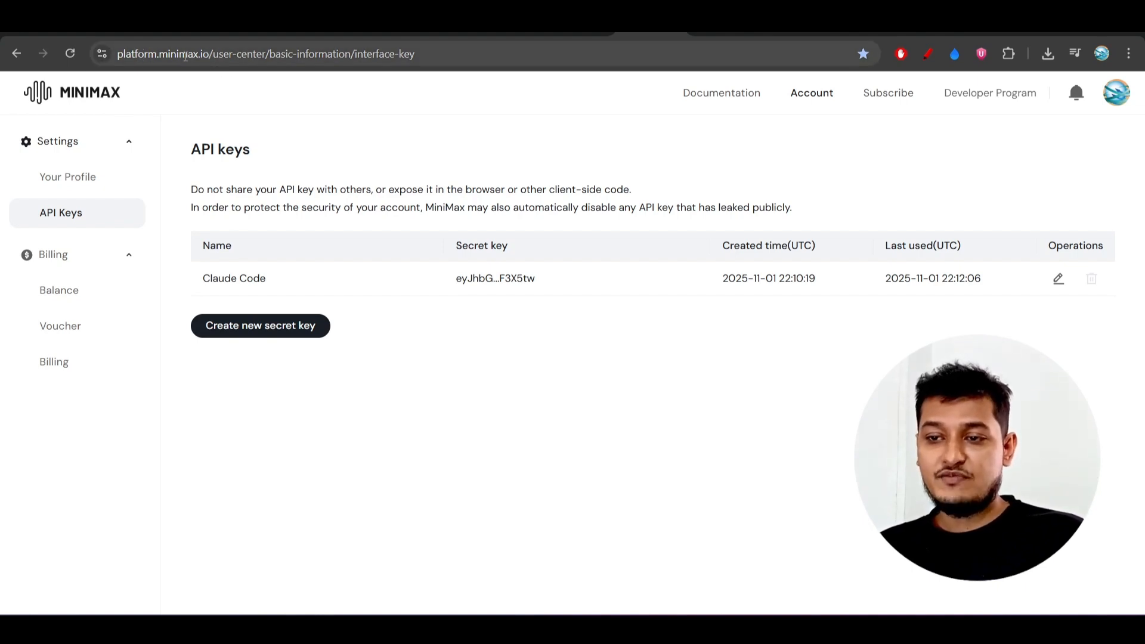
{"action": "mouse_move", "coordinate": [312, 206]}
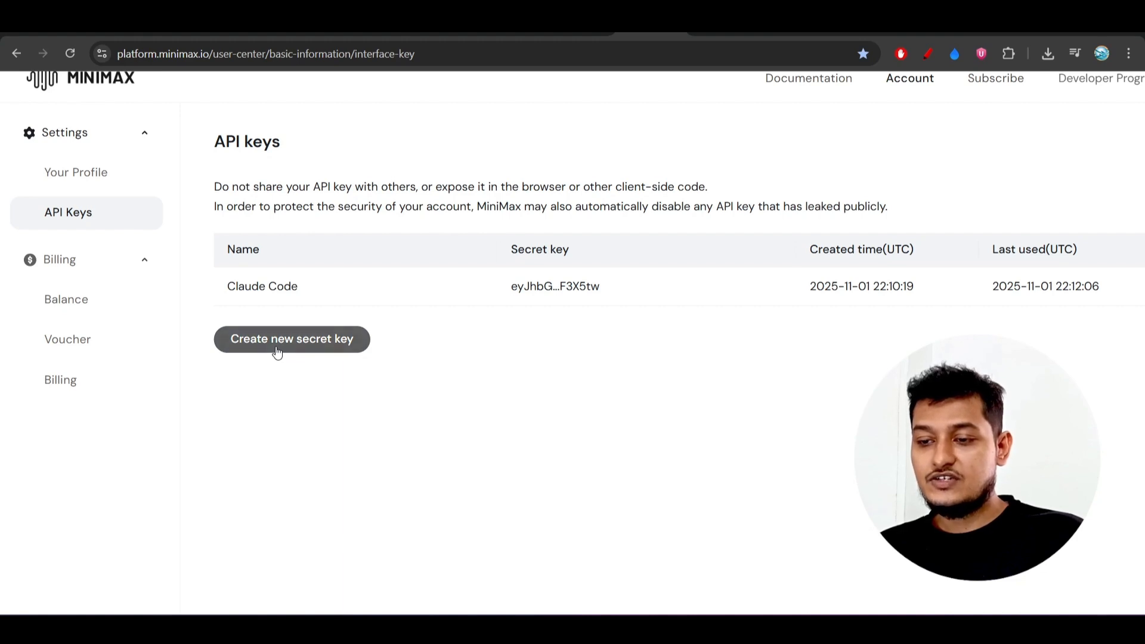
{"action": "left_click", "coordinate": [292, 339]}
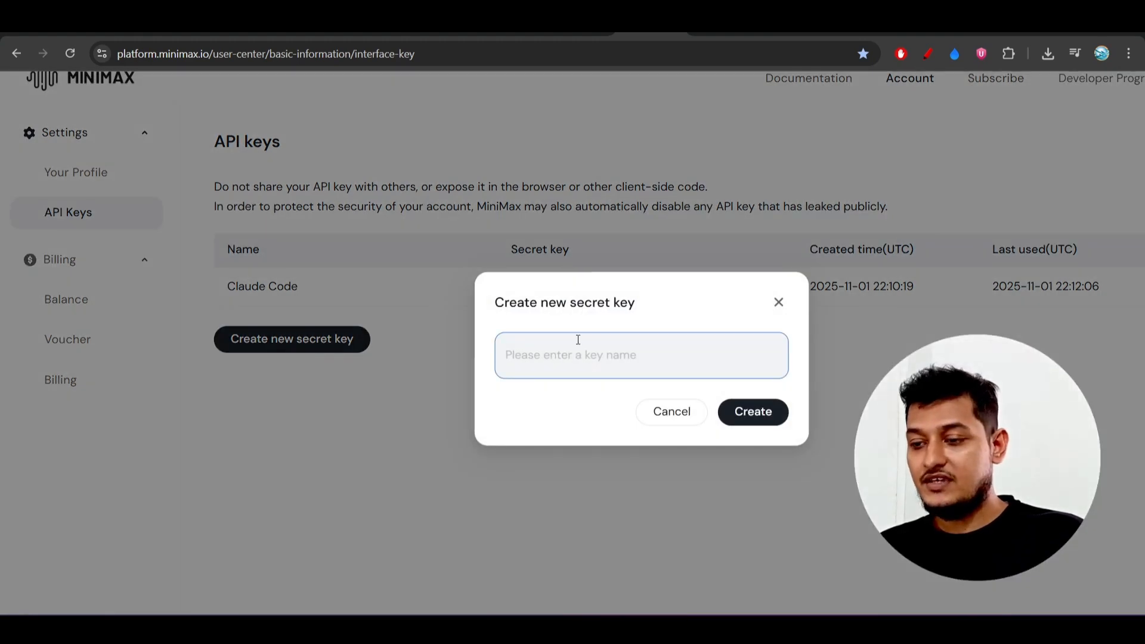
{"action": "type", "text": "Claude Code"}
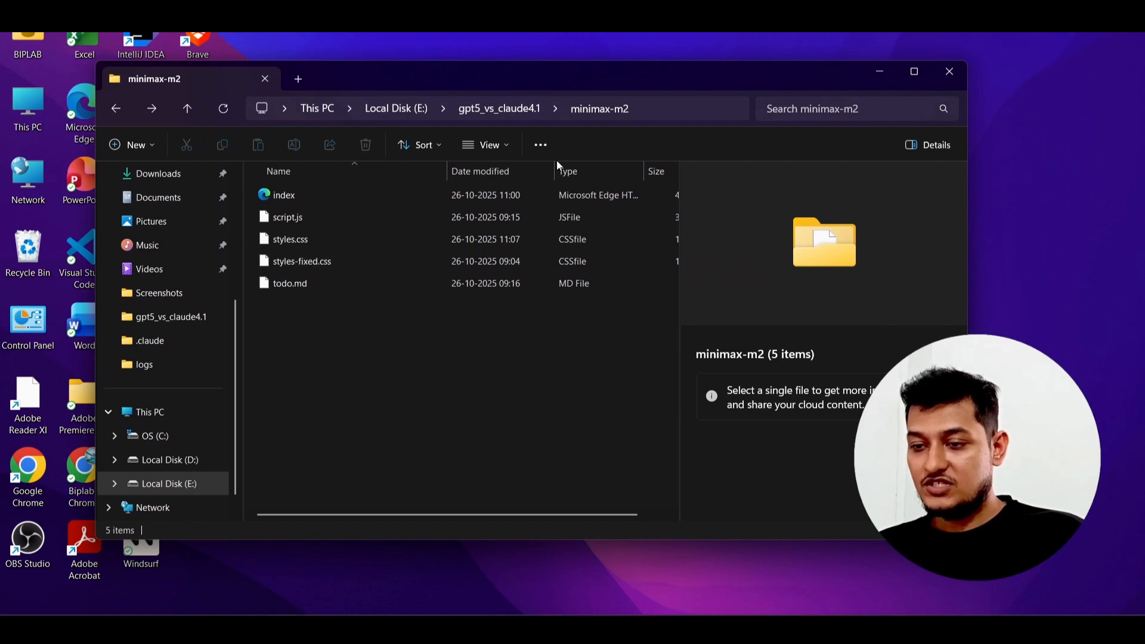
Open cmd from the minimax-m2 folder's address bar and launch claude
{"action": "type", "text": "cm"}
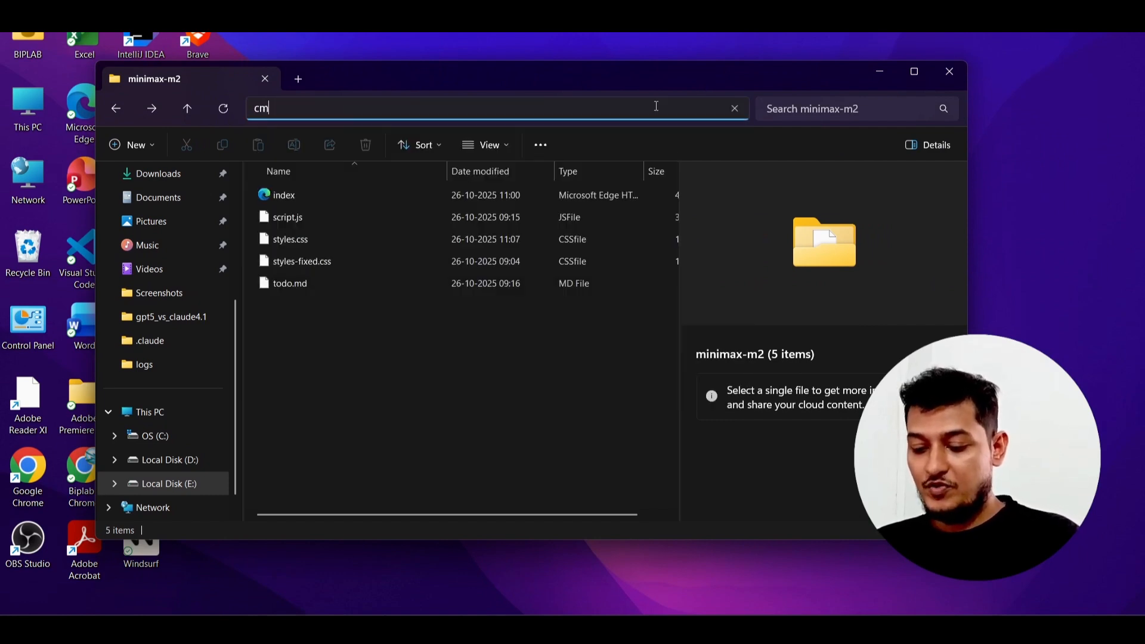
{"action": "key", "text": "Enter"}
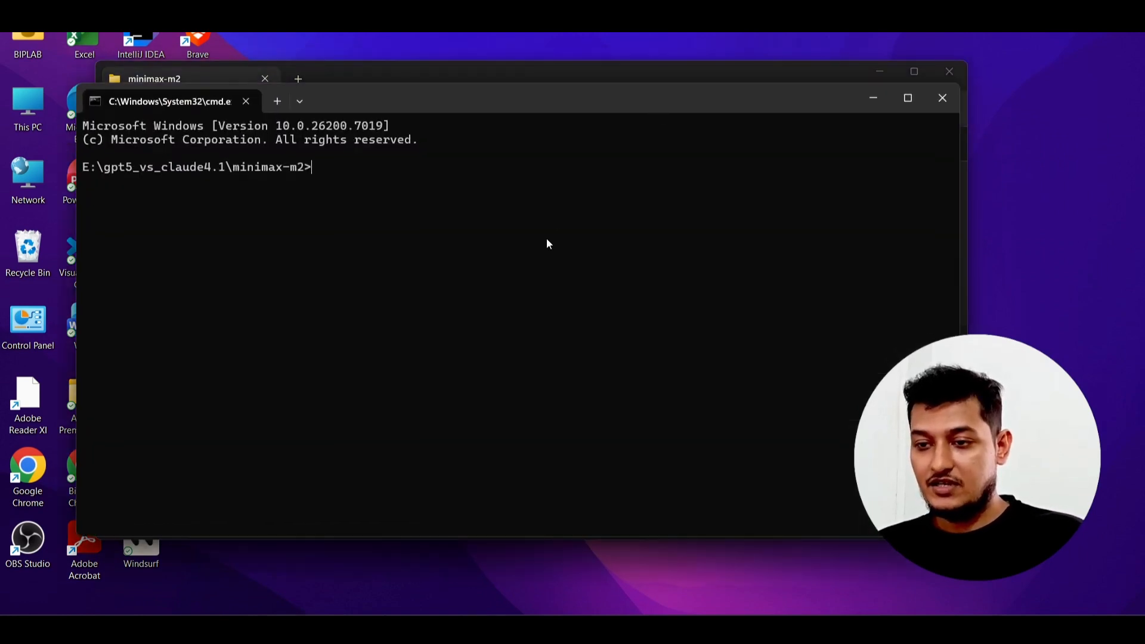
{"action": "type", "text": "claude"}
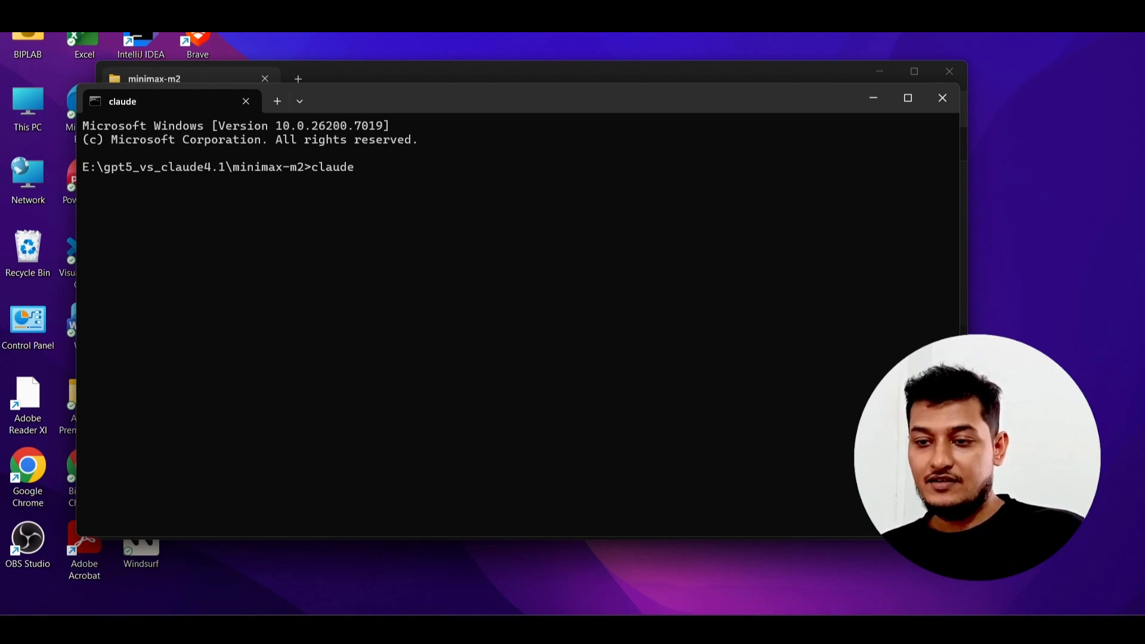
{"action": "key", "text": "enter"}
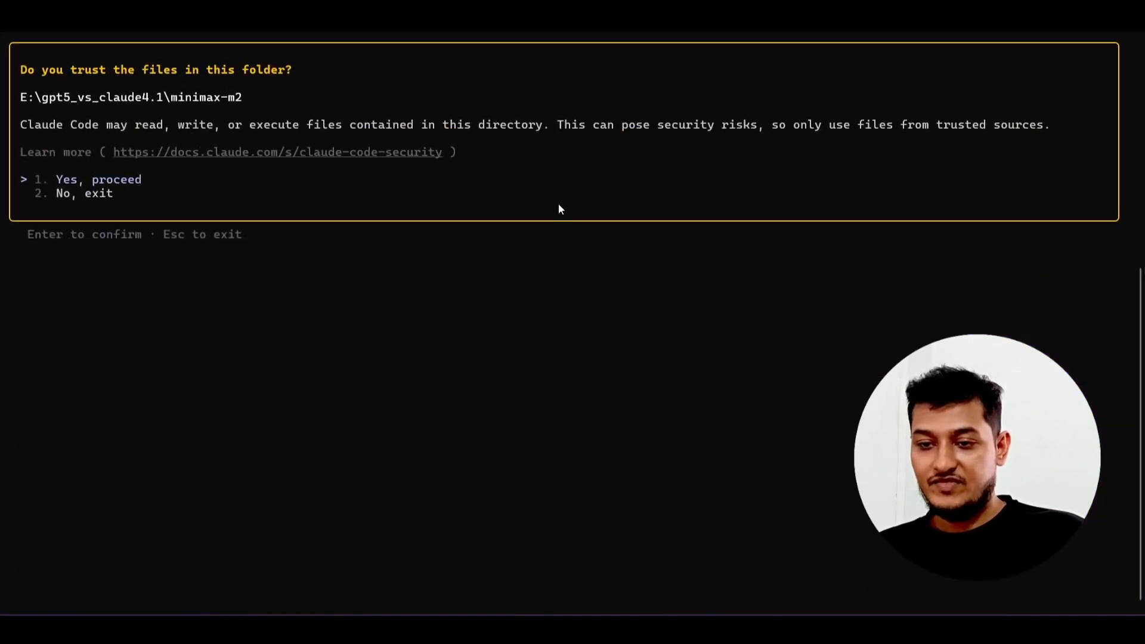
{"action": "mouse_move", "coordinate": [159, 241]}
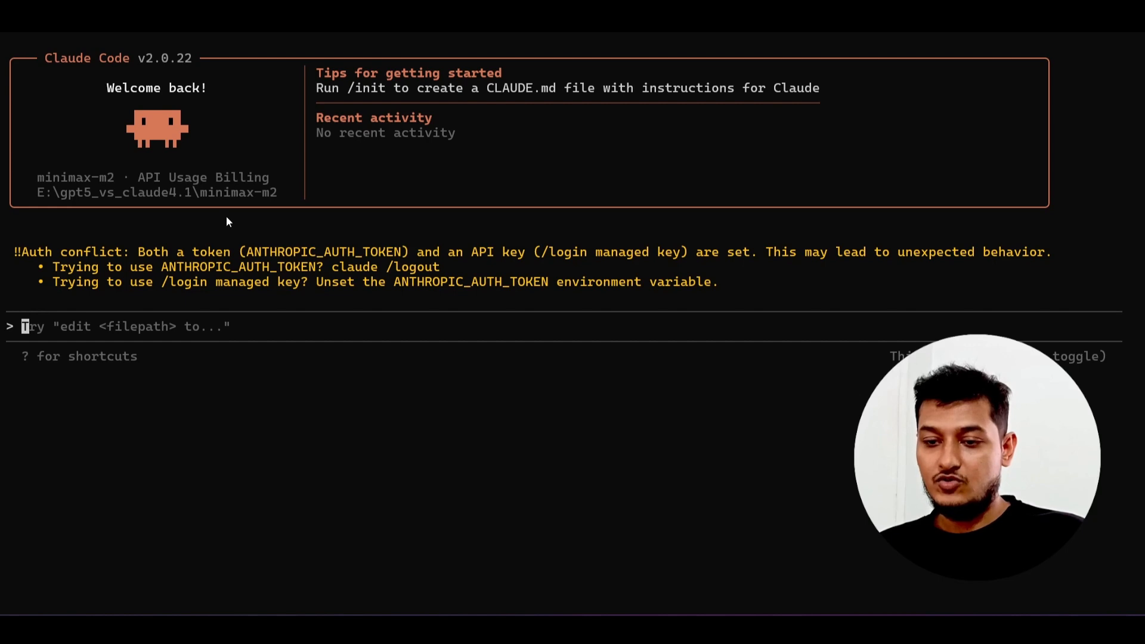
Run /status in Claude Code, then send the test message 'hi'
{"action": "type", "text": "/"}
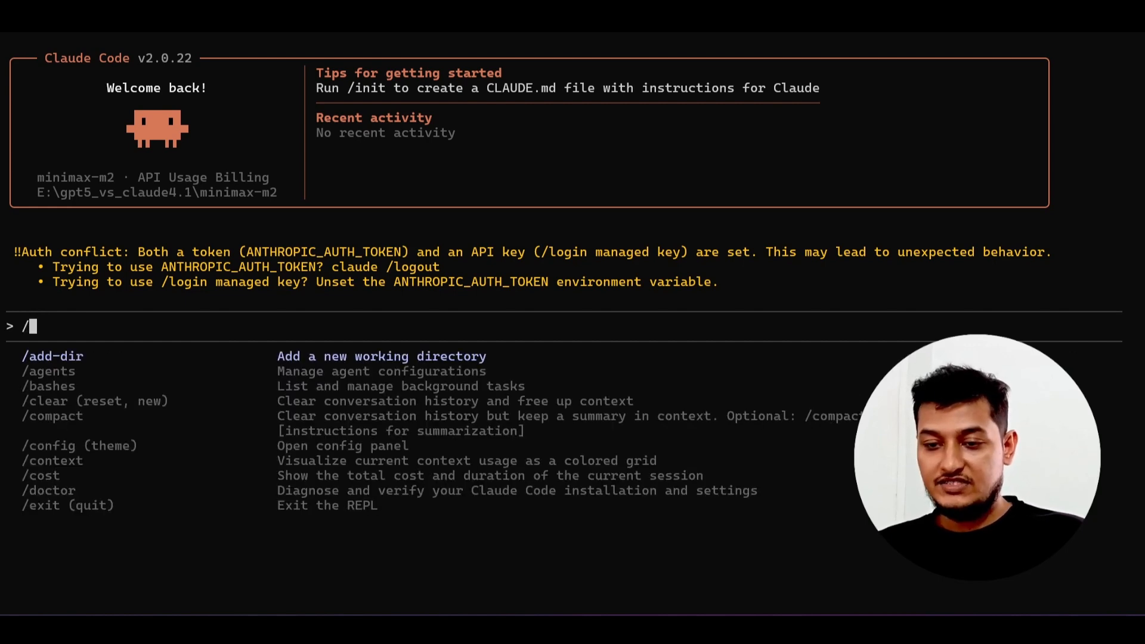
{"action": "type", "text": "s"}
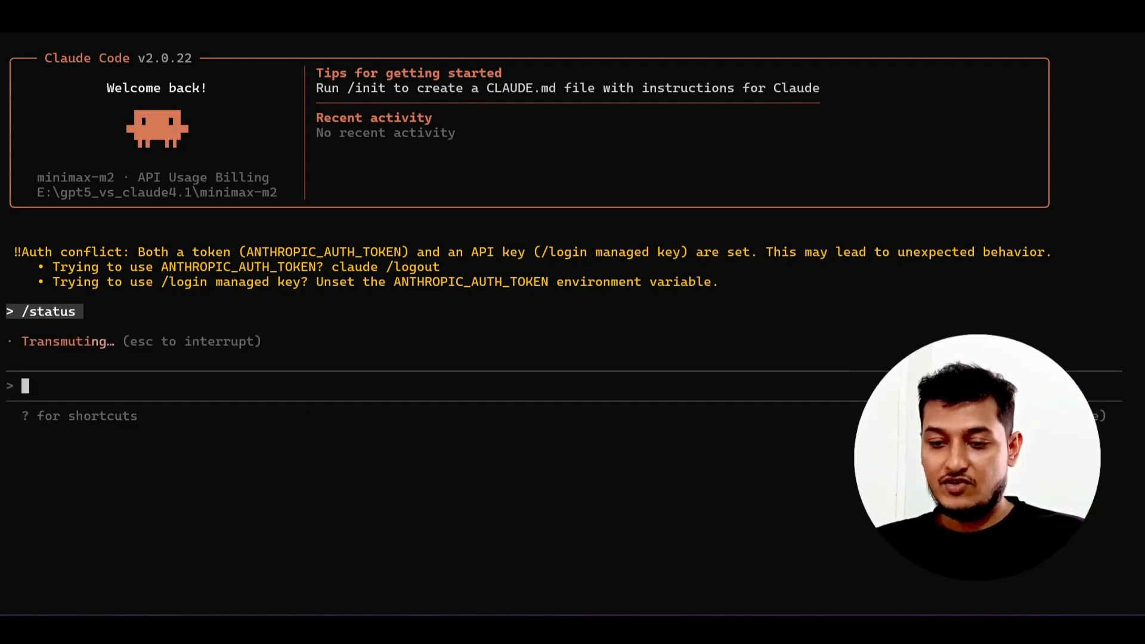
{"action": "type", "text": "hi"}
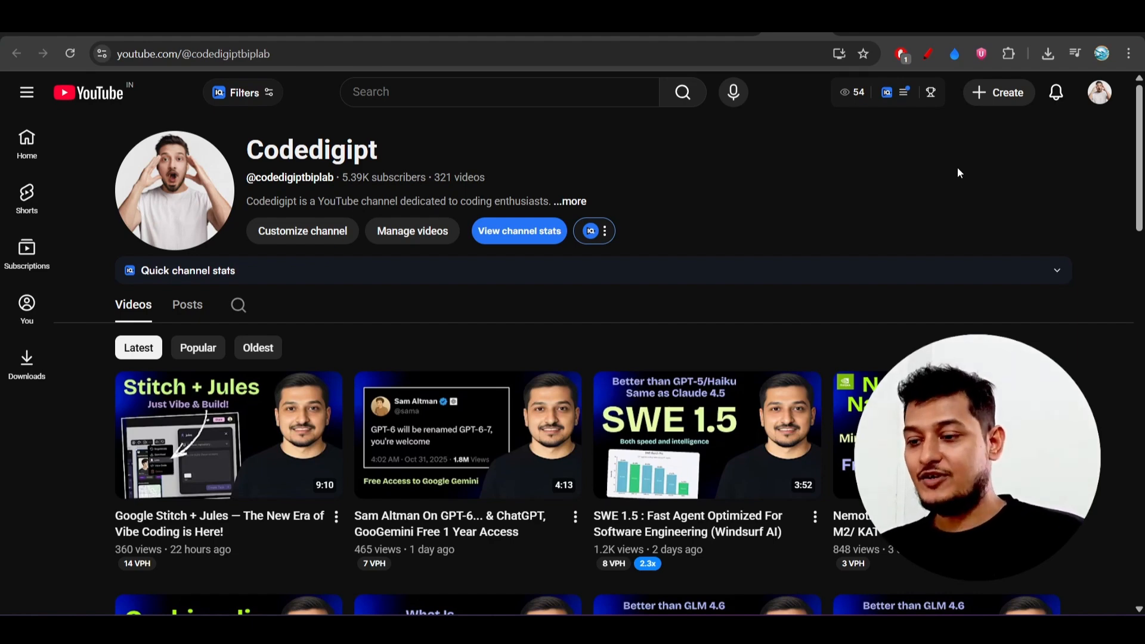
Scroll the Videos tab down to the 'MiniMax-M2 (Tested)' review video
{"action": "scroll", "scroll_direction": "down", "scroll_amount": 3}
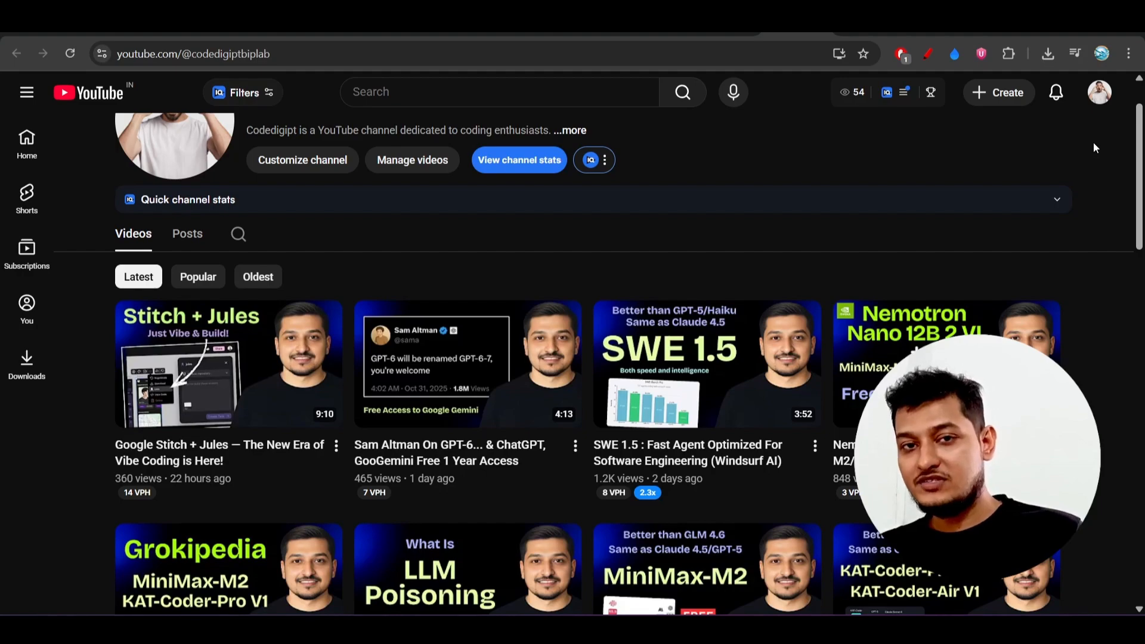
{"action": "scroll", "scroll_direction": "down", "scroll_amount": 3}
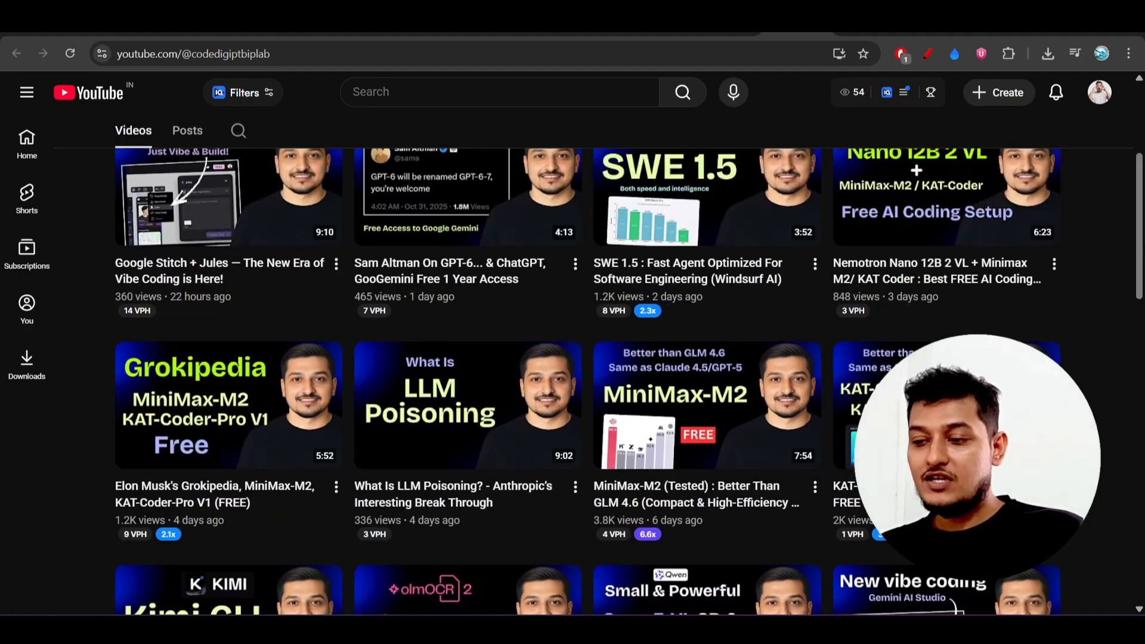
{"action": "scroll", "scroll_direction": "down", "scroll_amount": 3}
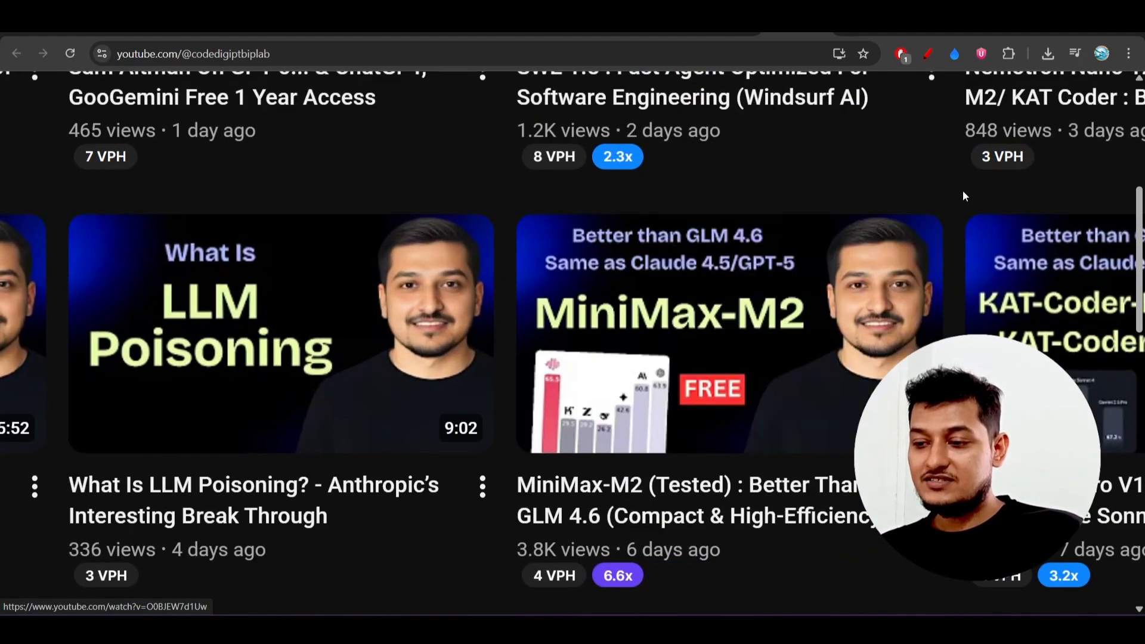